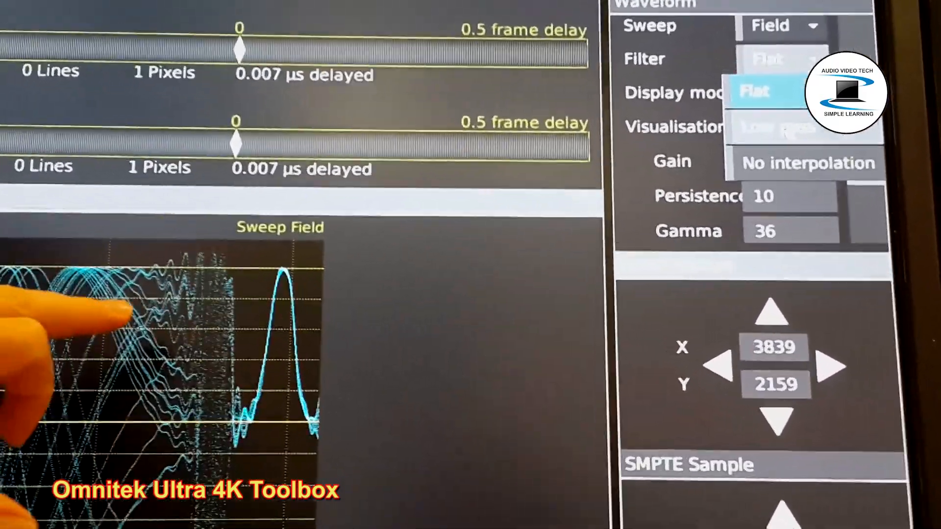
- Choose a filter option for the waveform trace in the Waveform settings
left_click(774, 127)
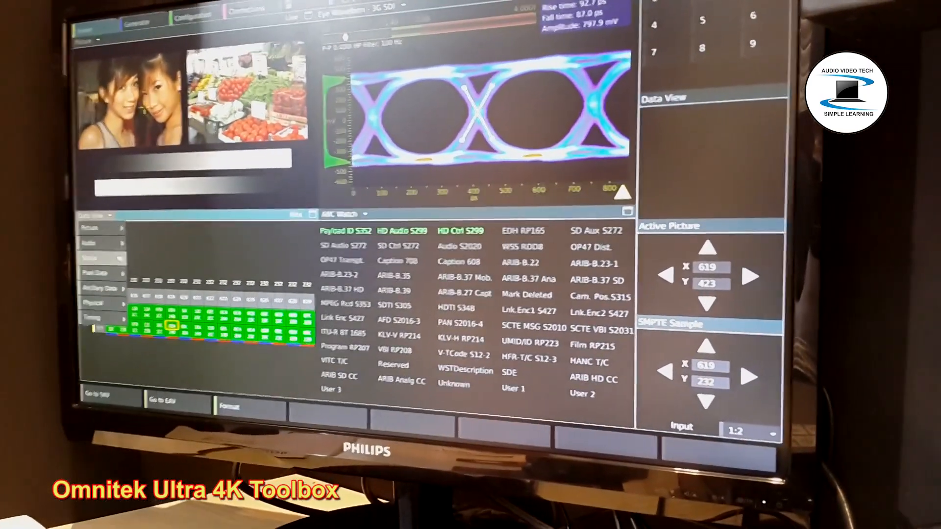
- Switch the lower-left panel to a Pixel Data view from its view menu
left_click(105, 273)
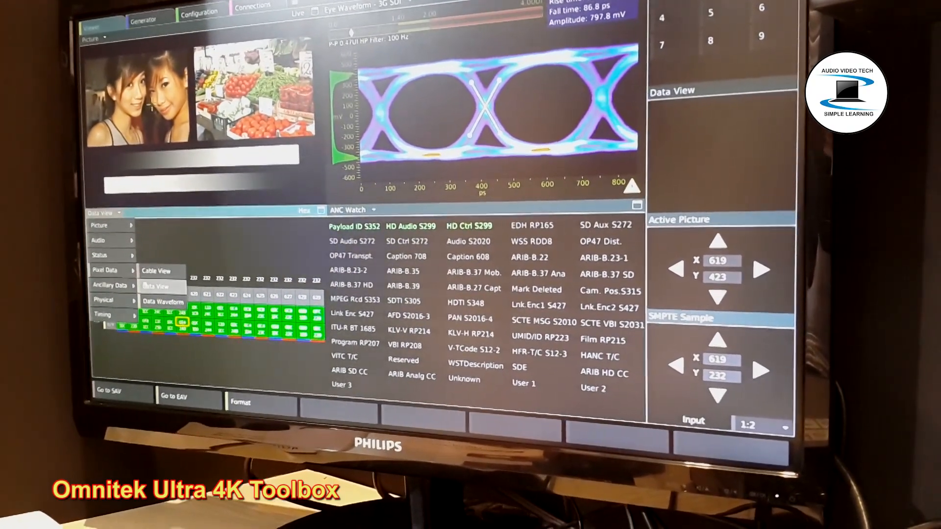
left_click(164, 300)
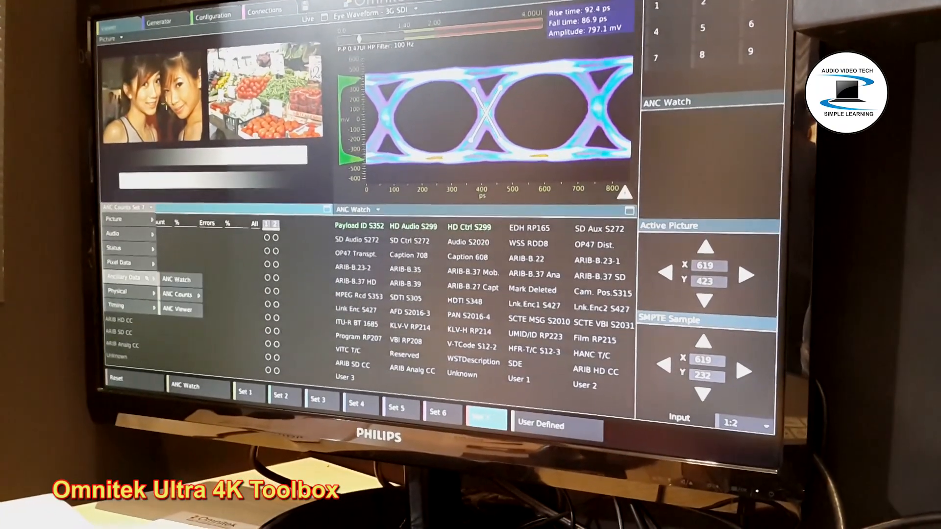
- Show the Ancillary Data ANC Viewer for input 1:1 in the lower-left panel
left_click(180, 309)
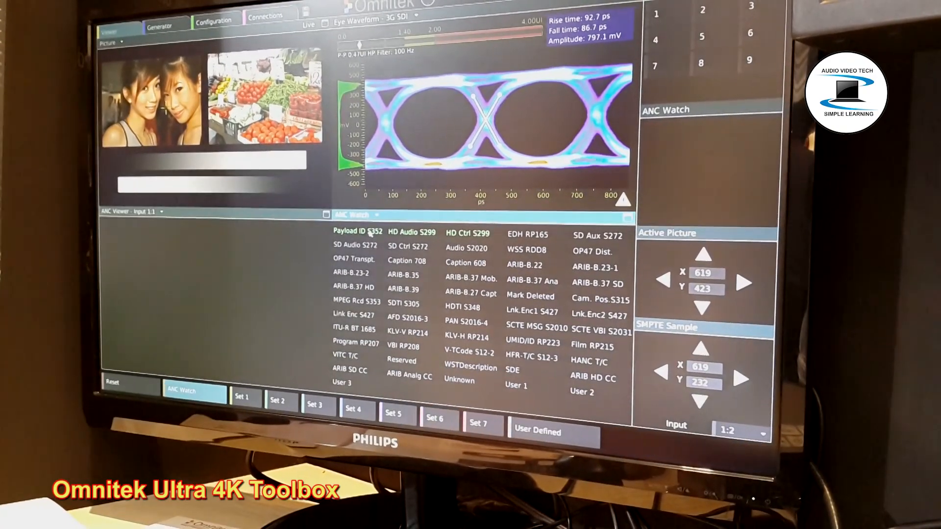
left_click(244, 397)
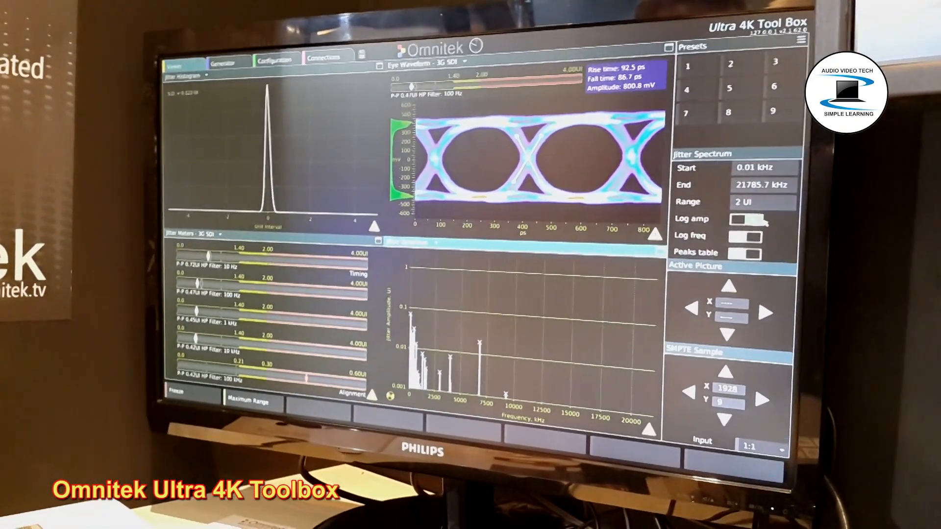
- Set a viewer pane to a jitter analysis view for the 3G SDI signal
left_click(750, 235)
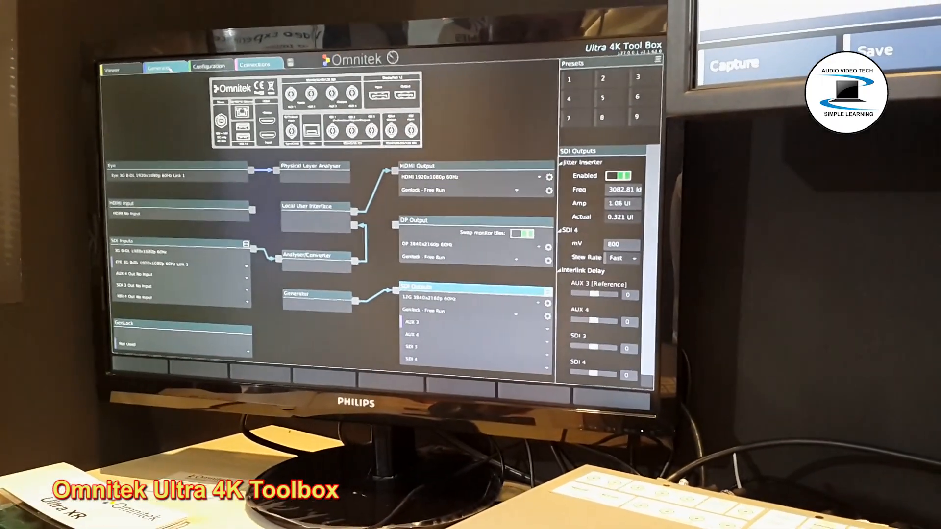
- Select SDI Outputs on the Connections tab to review jitter inserter routing
left_click(158, 71)
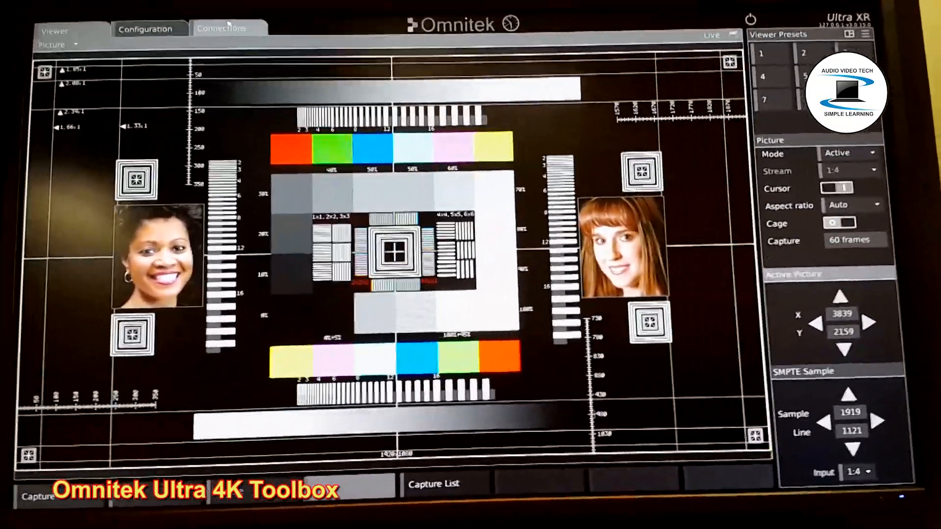
- Show the Picture view of the 4K static test pattern in the Viewer
left_click(221, 28)
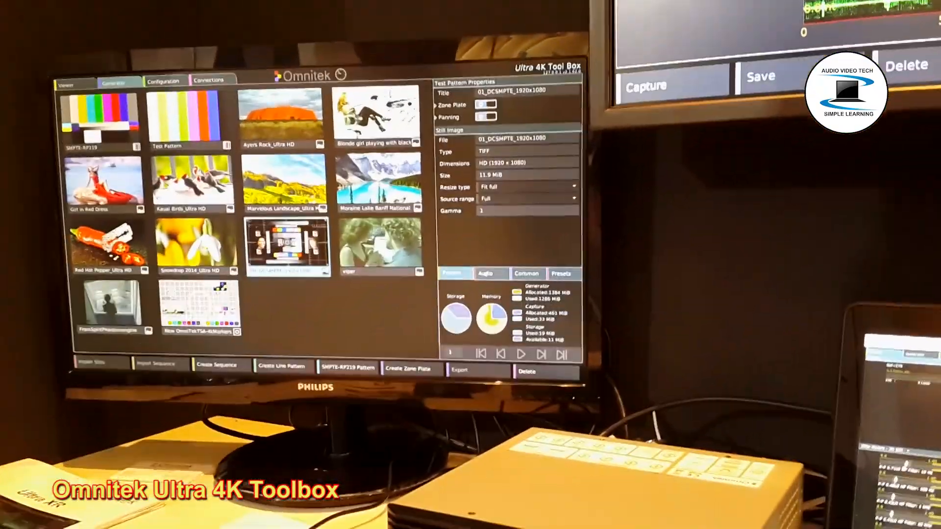
- Show the Audio Tone Generator settings: sine tones, channel 1 at 1.1 kHz, channel 2 at 900 Hz
left_click(490, 274)
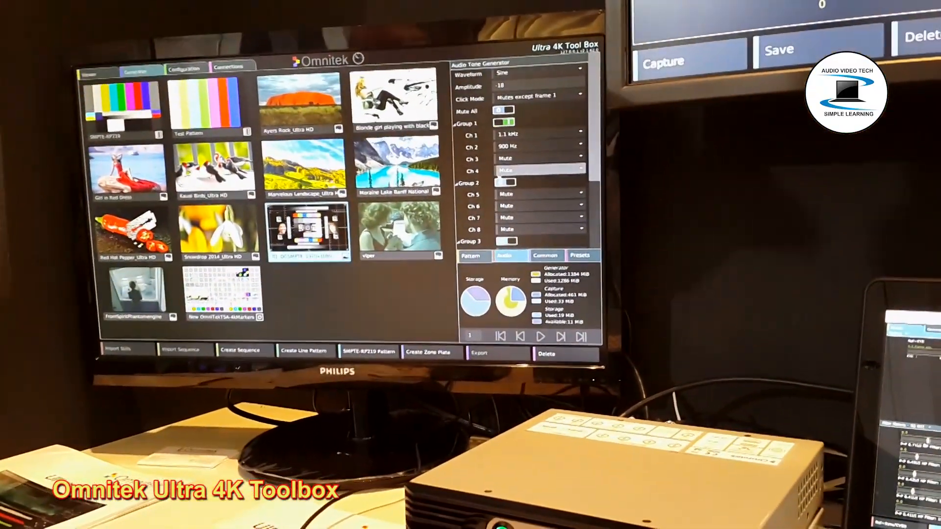